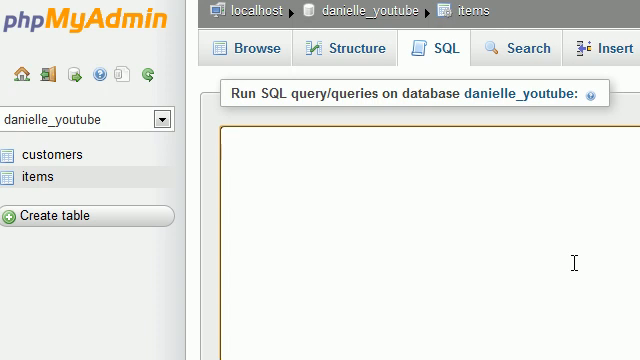
# Step: Review the items table rows, then return to the empty SQL editor
pyautogui.click(225, 143)
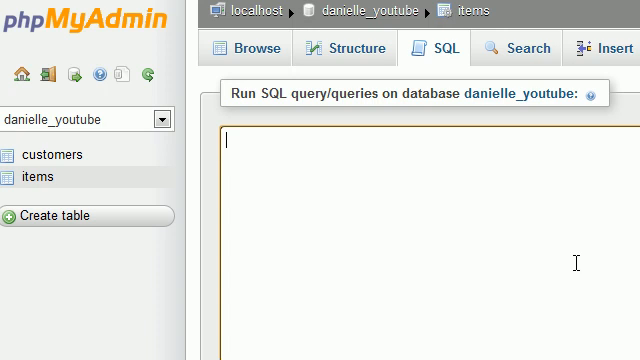
pyautogui.moveTo(65, 207)
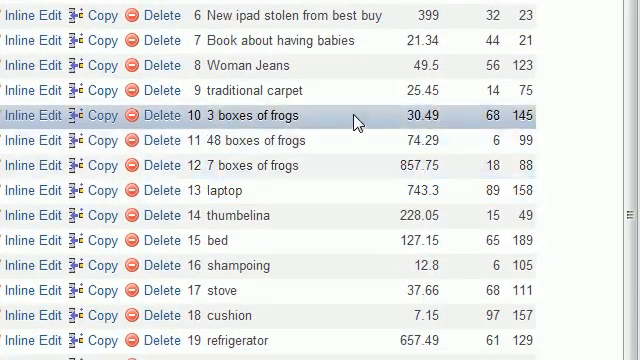
pyautogui.moveTo(360, 120)
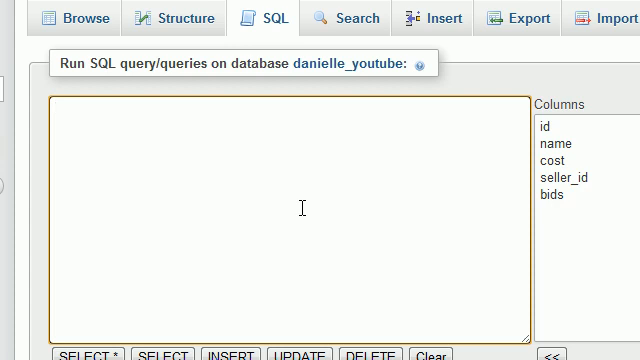
# Step: Write the query SELECT seller_id FROM items WHERE name LIKE '%boxes of frogs'
pyautogui.click(65, 112)
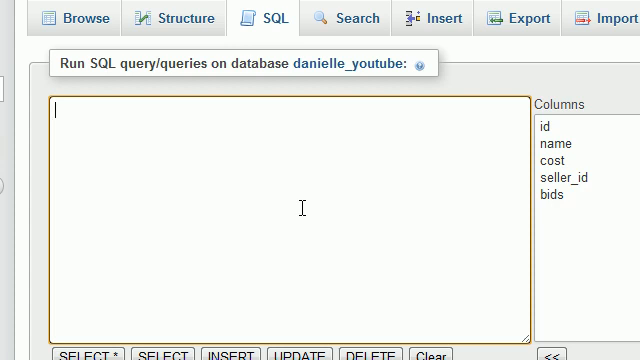
pyautogui.moveTo(338, 213)
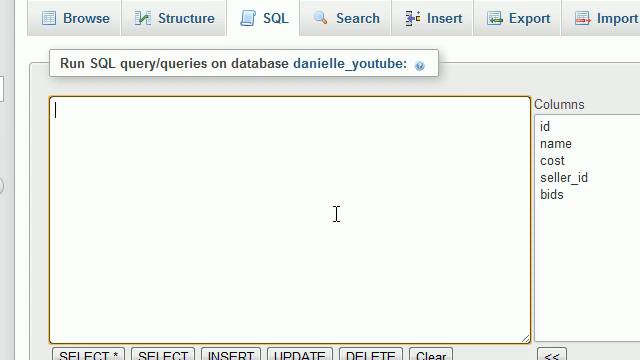
pyautogui.write('SELEC')
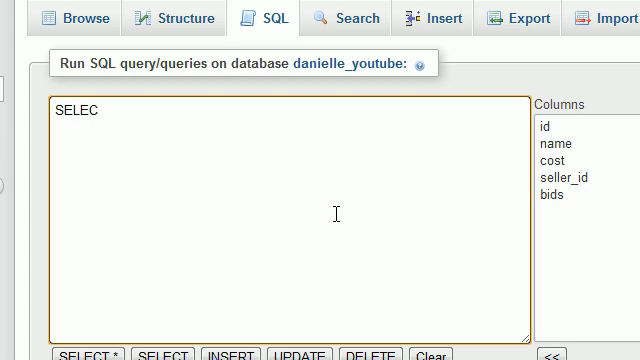
pyautogui.write('T seller_id')
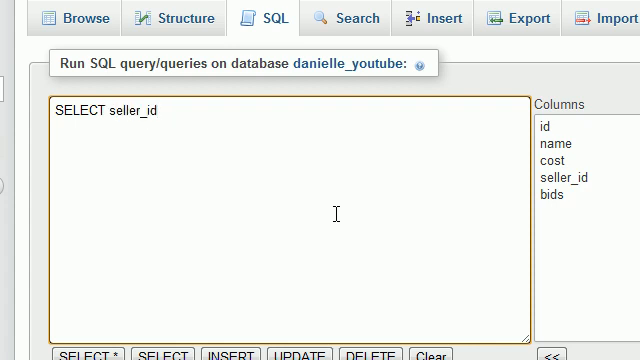
pyautogui.write('FROM items')
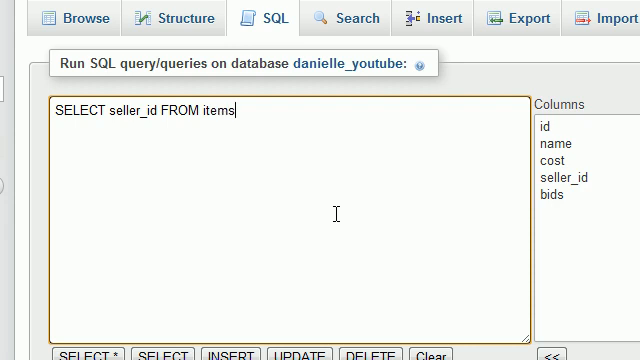
pyautogui.write('WHERE name')
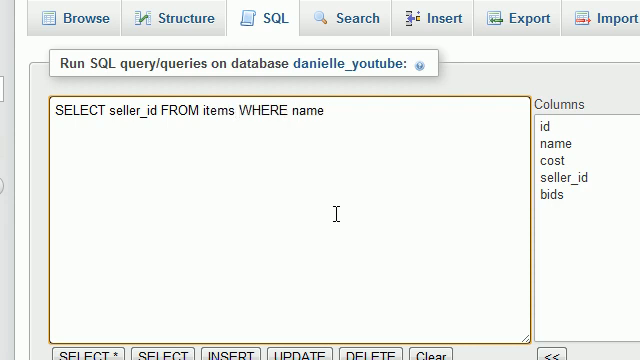
pyautogui.write('LIKE')
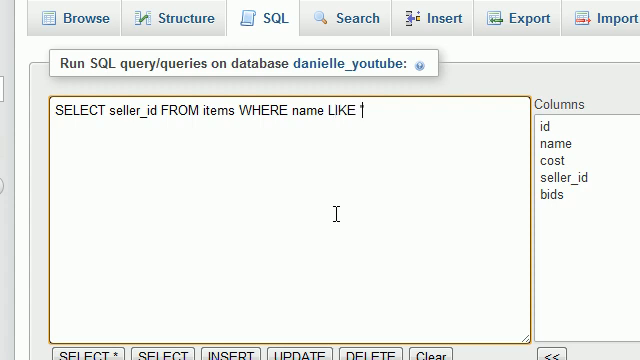
pyautogui.write("'%bo")
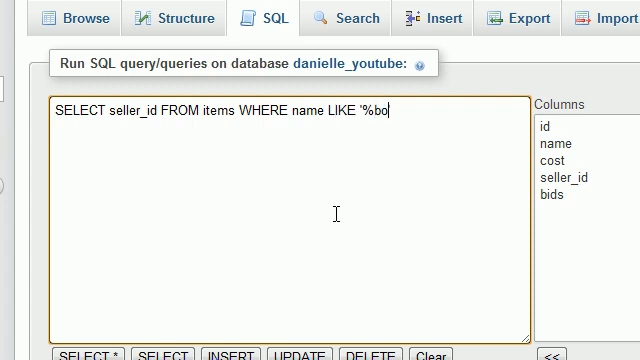
pyautogui.write('xes of')
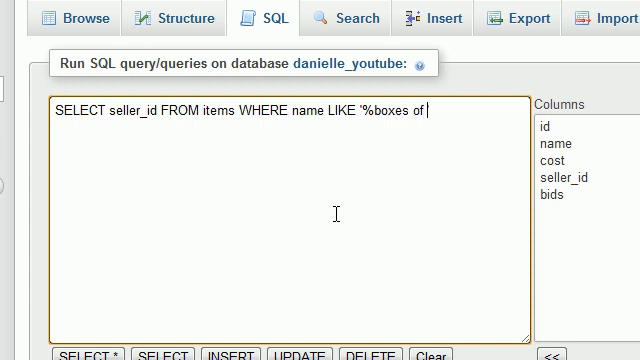
pyautogui.write('frogs')
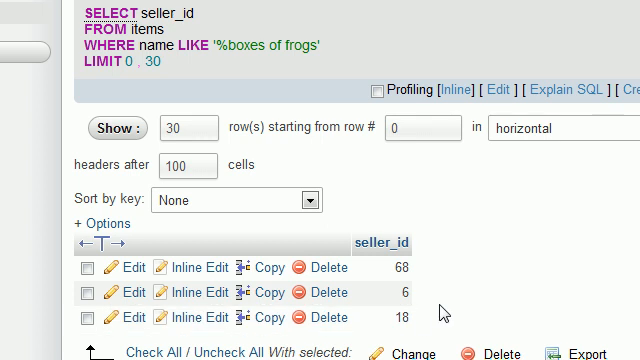
pyautogui.moveTo(440, 312)
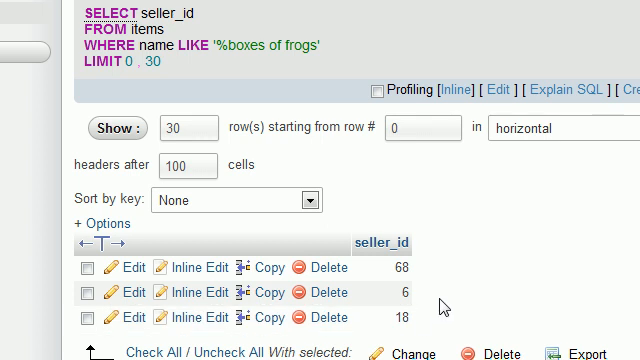
pyautogui.moveTo(442, 302)
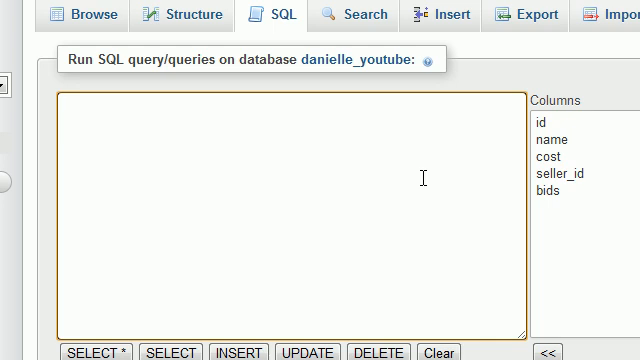
# Step: Start a new query: SELECT name, MIN(cost) FROM items WHERE name
pyautogui.click(70, 107)
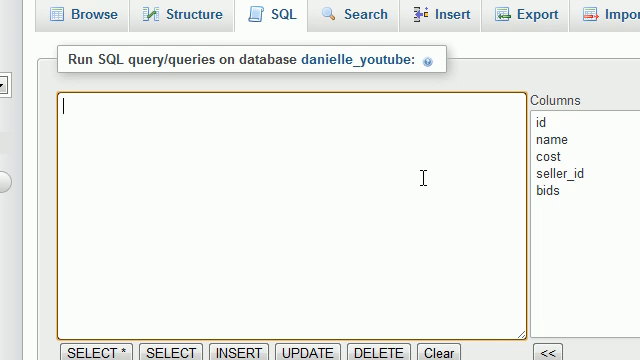
pyautogui.write('SELECT')
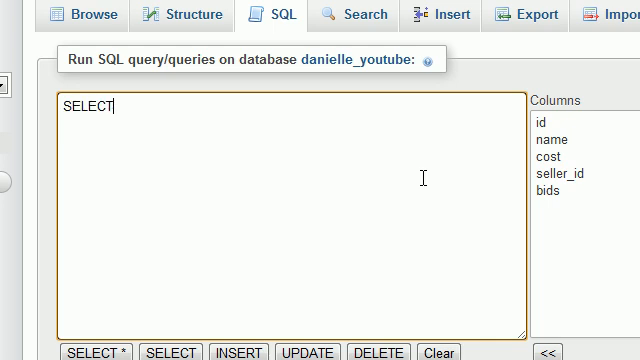
pyautogui.write('na')
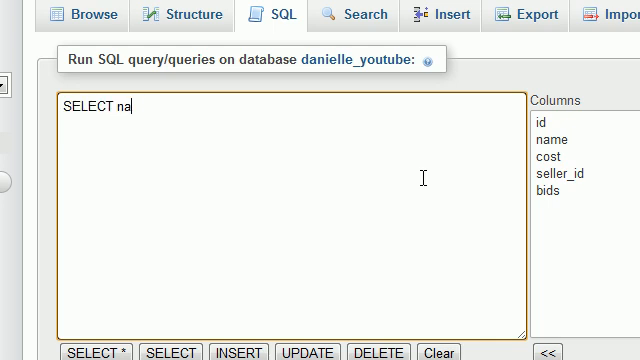
pyautogui.write('me,')
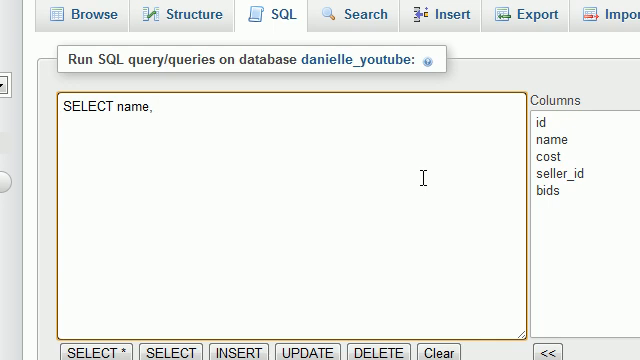
pyautogui.write('MIN()')
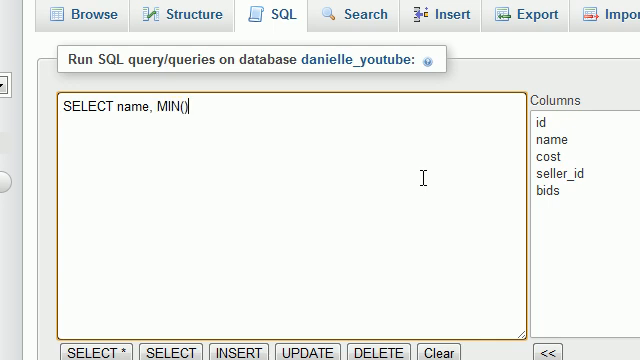
pyautogui.write('cost')
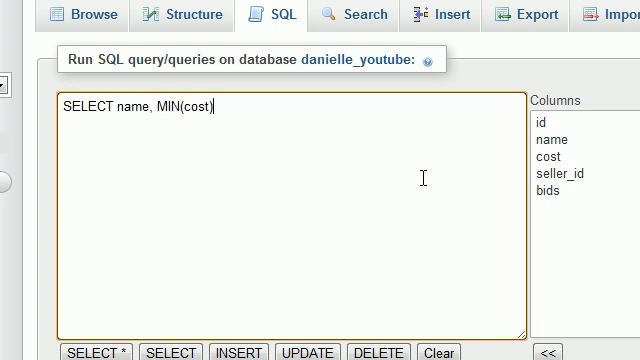
pyautogui.write('FROM items')
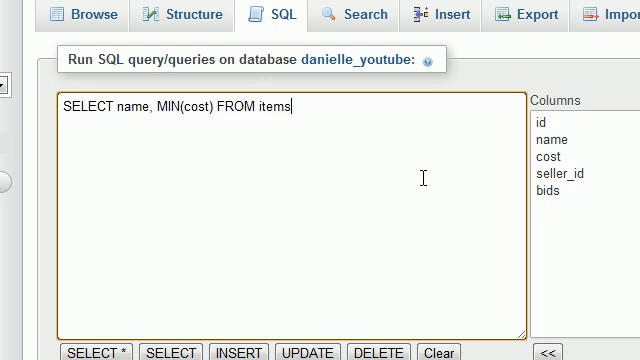
pyautogui.write('WHERE name')
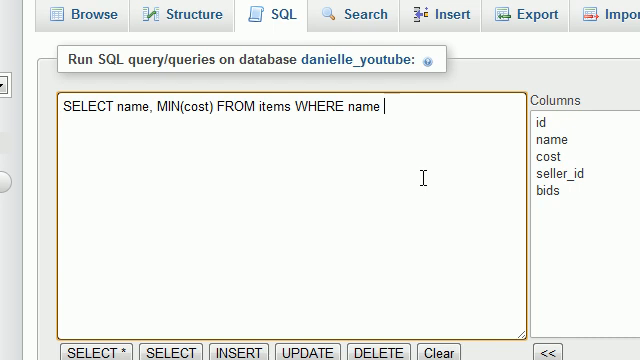
# Step: Add LIKE '%boxes of frogs' AND seller_id IN to the query
pyautogui.write("LIKE '")
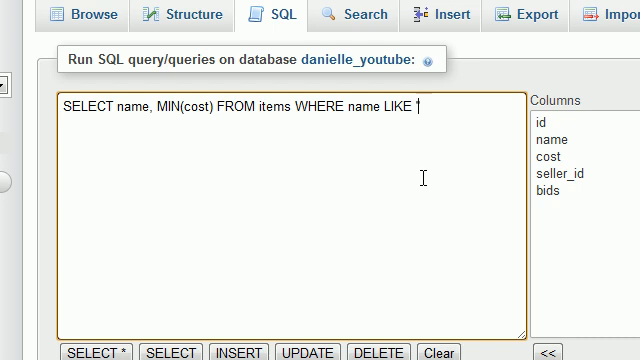
pyautogui.write('"')
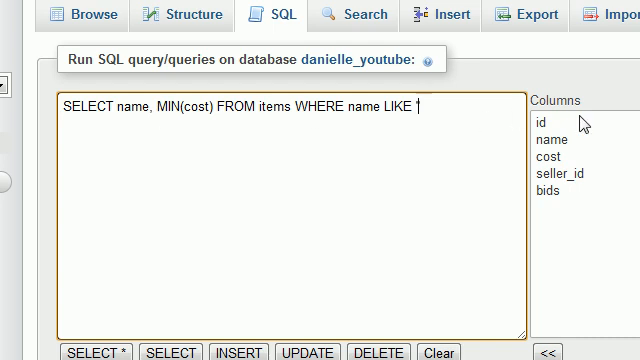
pyautogui.write("'%")
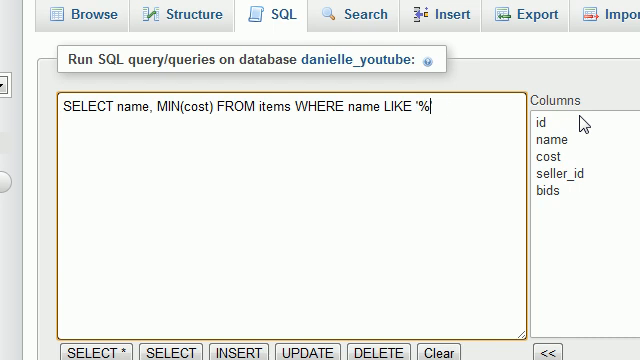
pyautogui.write("boxes of frogs'")
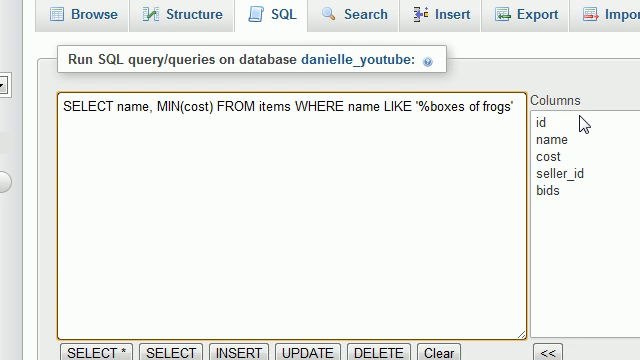
pyautogui.write('AND s')
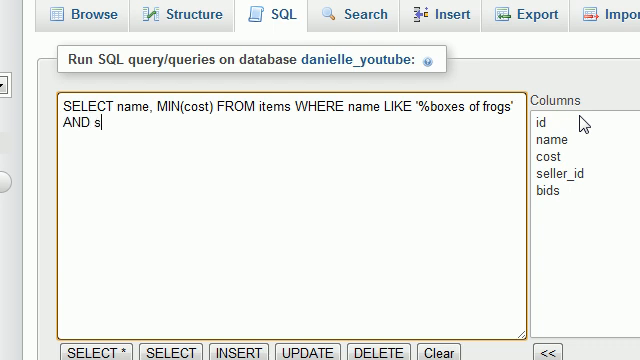
pyautogui.write('eller_id')
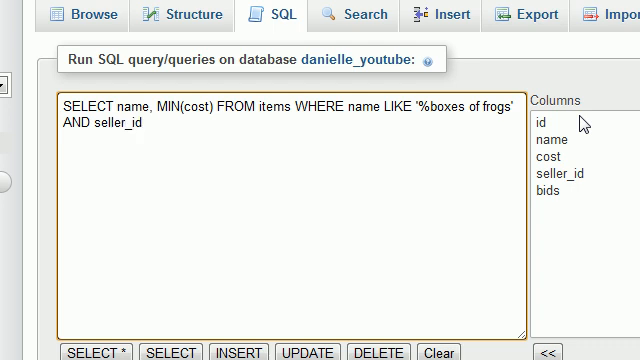
pyautogui.write('IN')
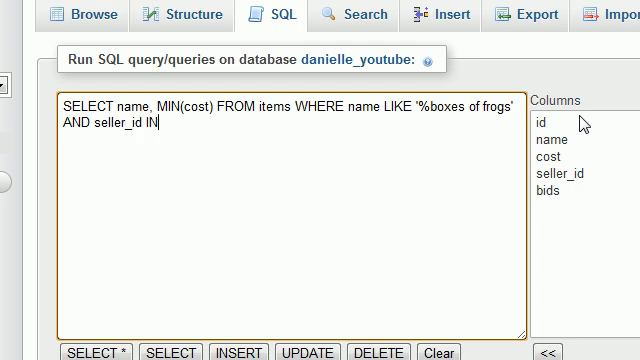
# Step: Fill IN() with seller ids 68, 6, 18 and select the typed ids
pyautogui.write('()')
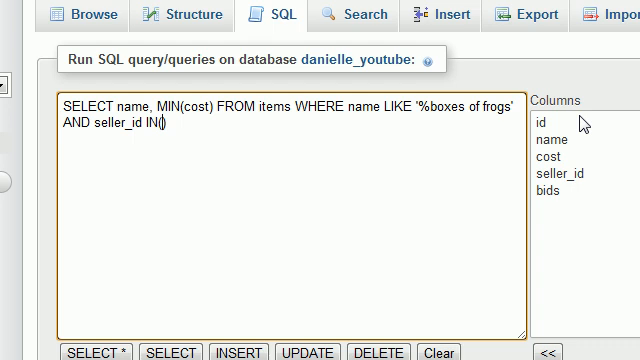
pyautogui.write('68,6,18')
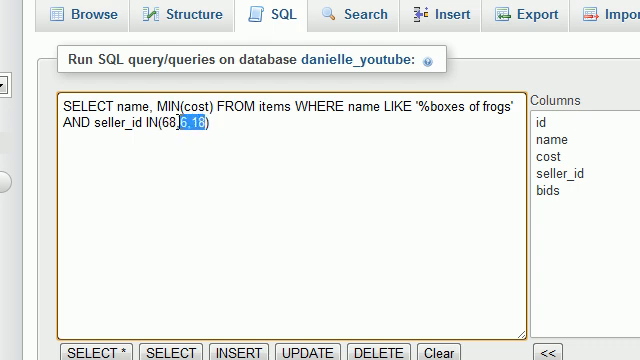
pyautogui.doubleClick(106, 107)
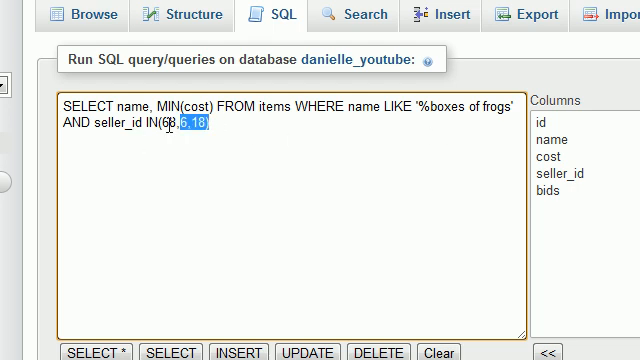
pyautogui.press('ctrl+a')
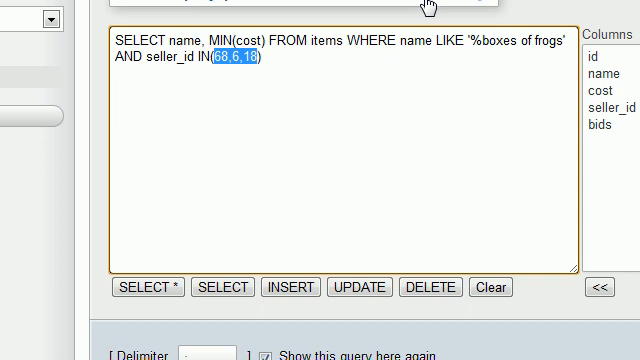
# Step: Replace the ids with subquery SELECT seller_id FROM items WHERE name LIKE '%boxes of frogs'
pyautogui.press('Delete')
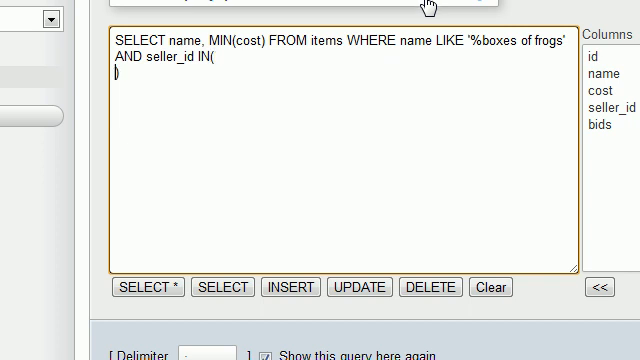
pyautogui.press('enter')
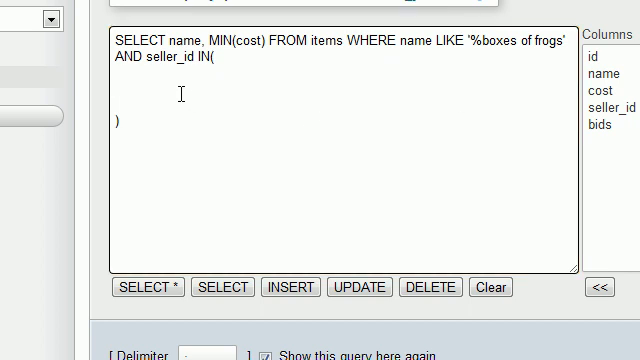
pyautogui.write("SELECT seller_id FROM items WHERE name LIKE '%boxes of frogs'")
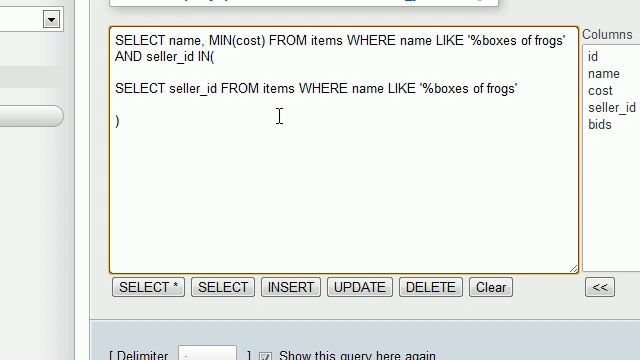
pyautogui.tripleClick(300, 92)
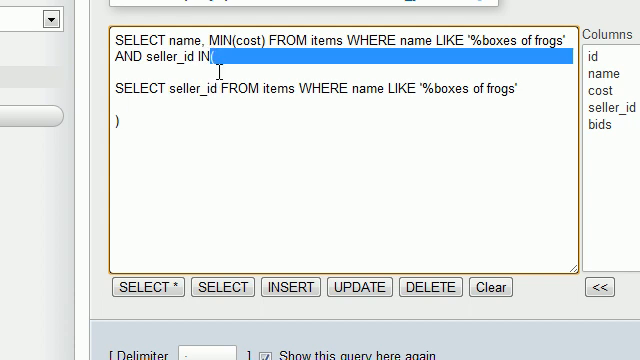
pyautogui.moveTo(315, 115)
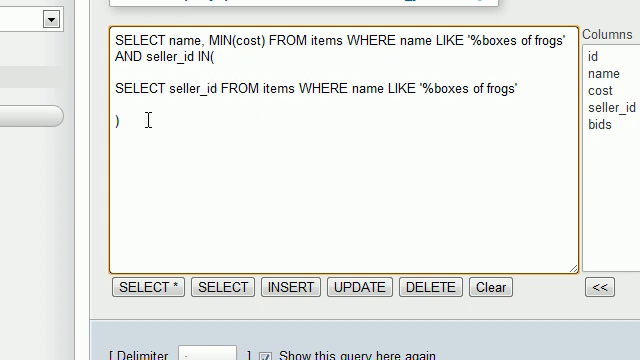
pyautogui.press('ctrl+a')
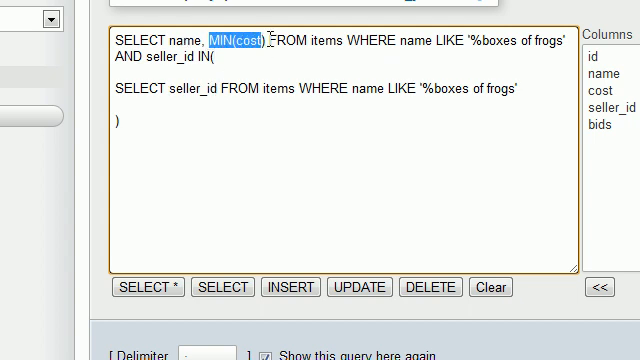
pyautogui.moveTo(410, 38)
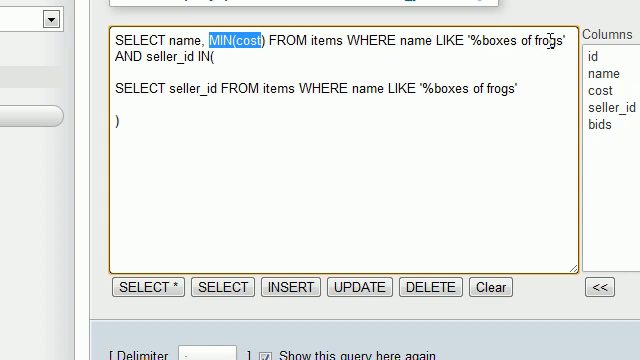
pyautogui.doubleClick(158, 57)
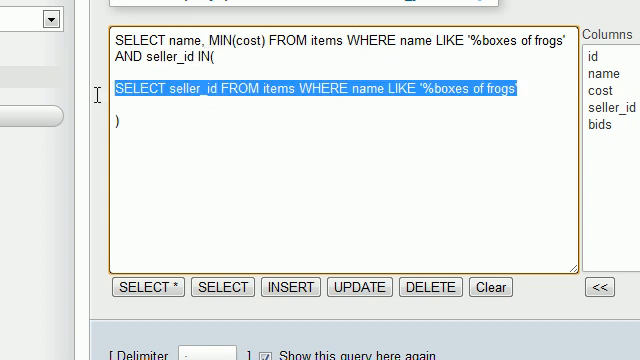
pyautogui.press('ctrl+a')
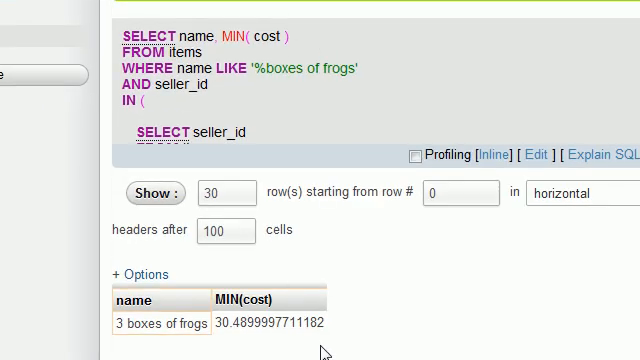
pyautogui.moveTo(339, 337)
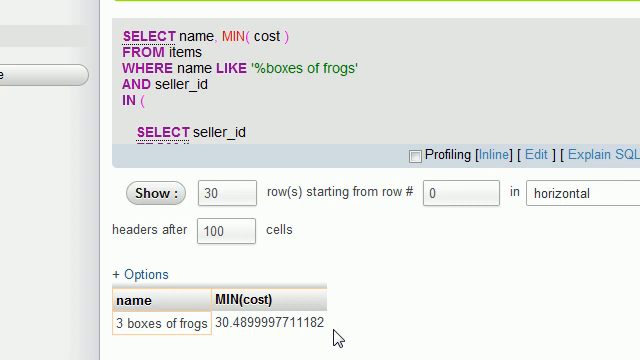
pyautogui.moveTo(360, 5)
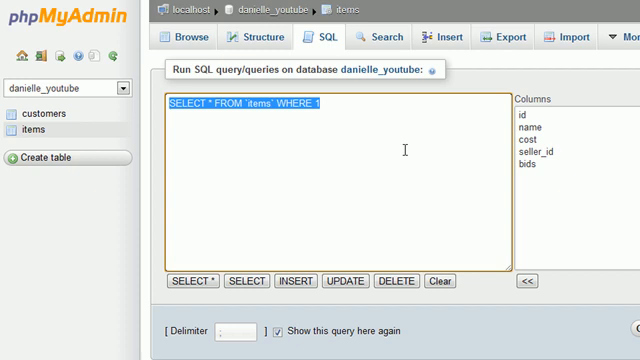
pyautogui.moveTo(259, 122)
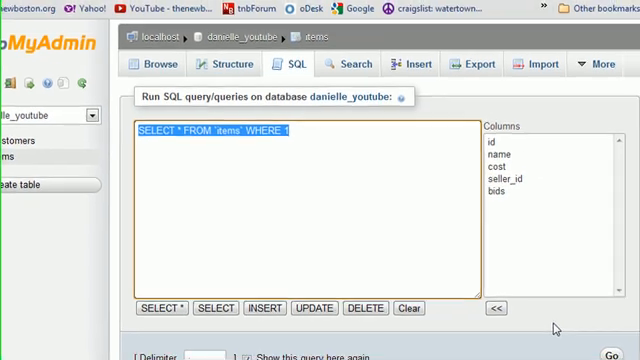
# Step: Click into the default SELECT * FROM `items` WHERE 1 query to edit it
pyautogui.click(364, 178)
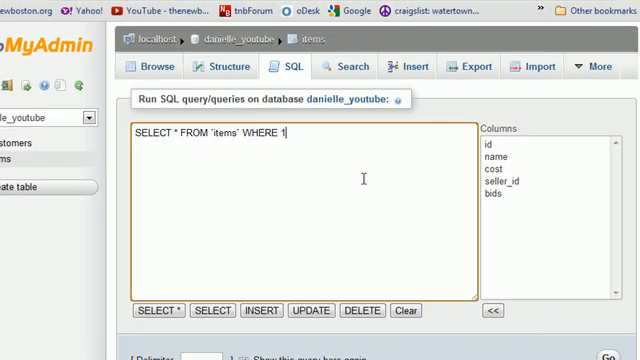